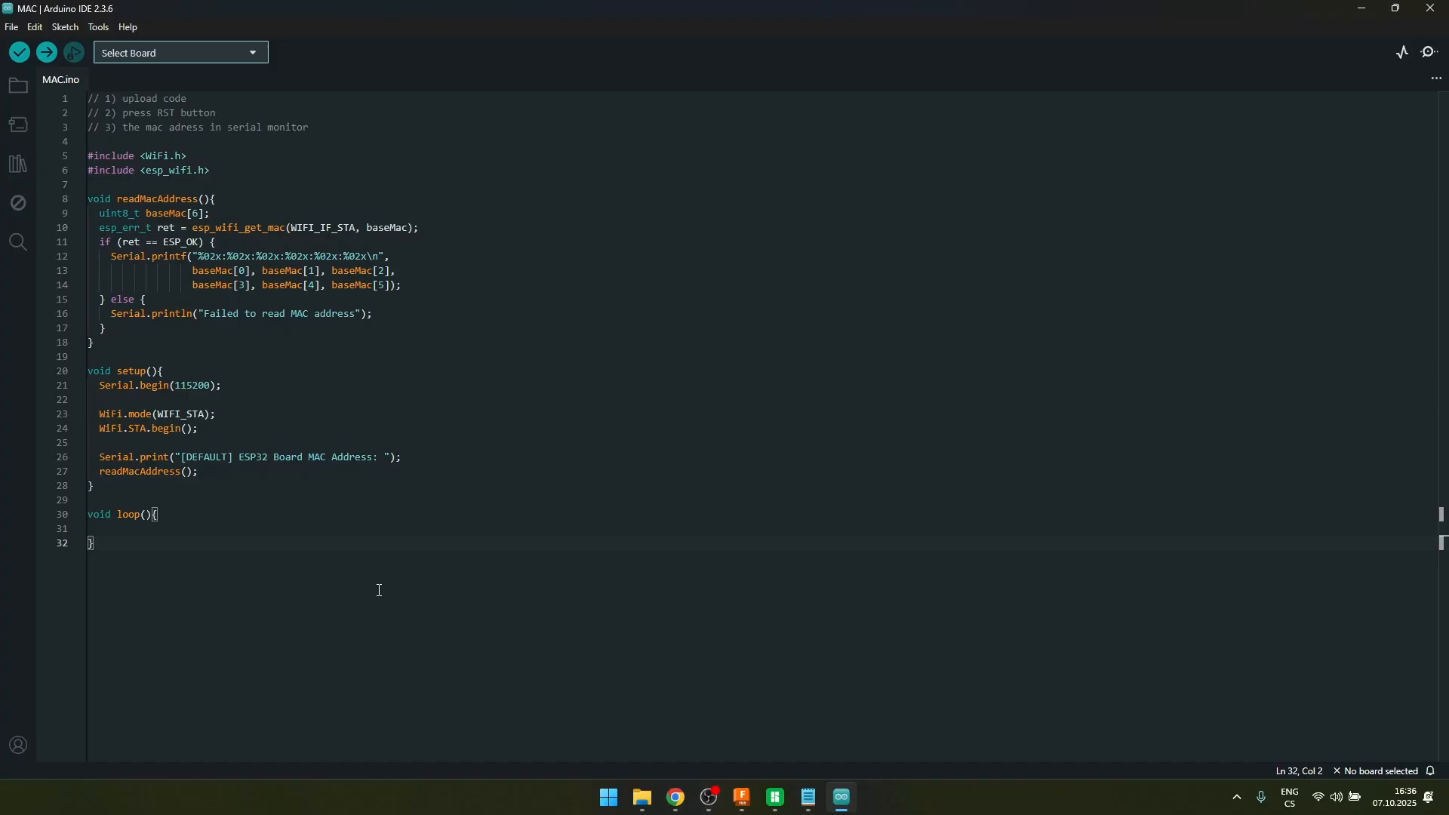
Bring up the board and port selection for the MAC-address sketch with COM3 as the port
left_click_drag(88, 442, 157, 514)
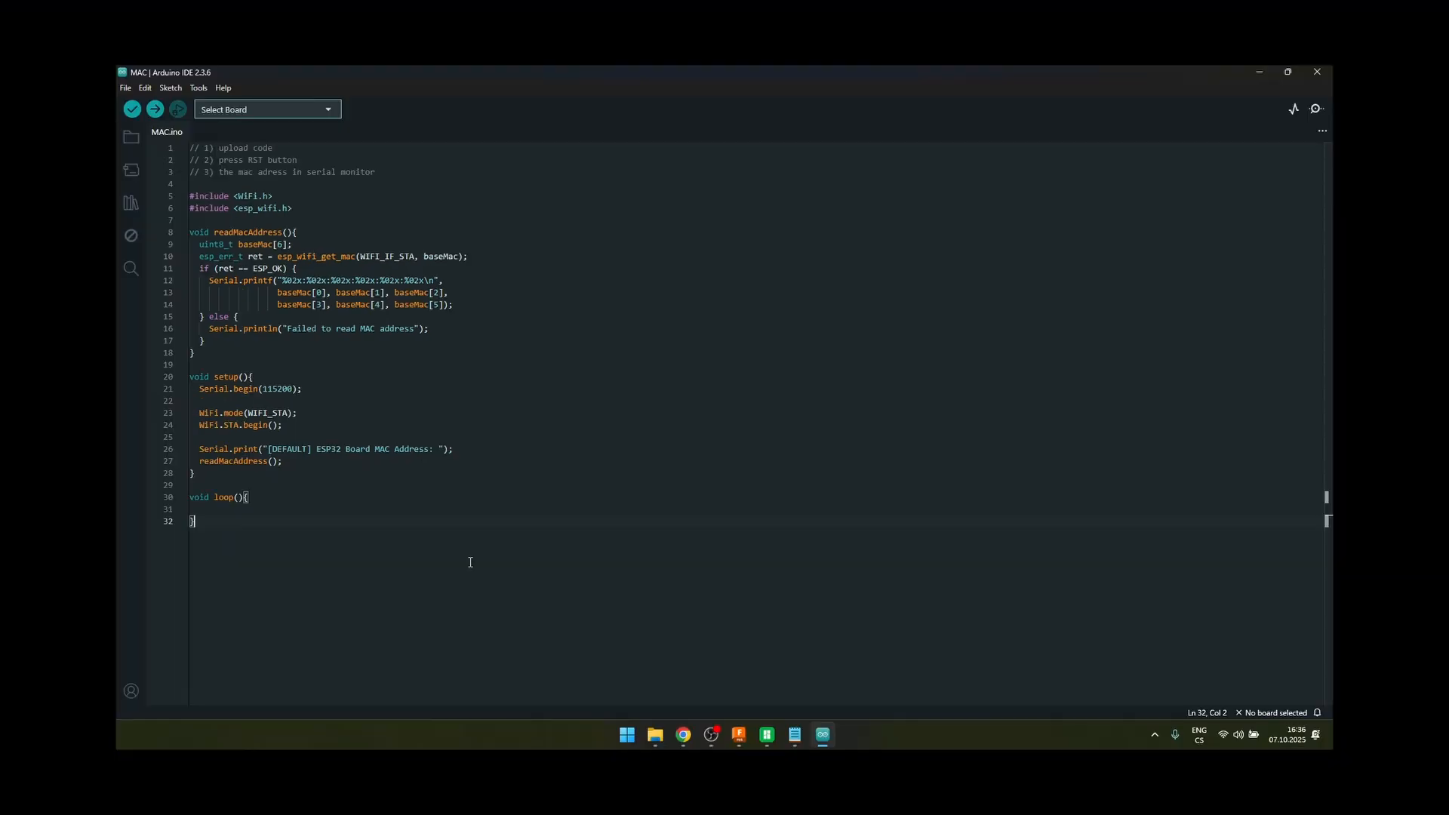
left_click(1288, 72)
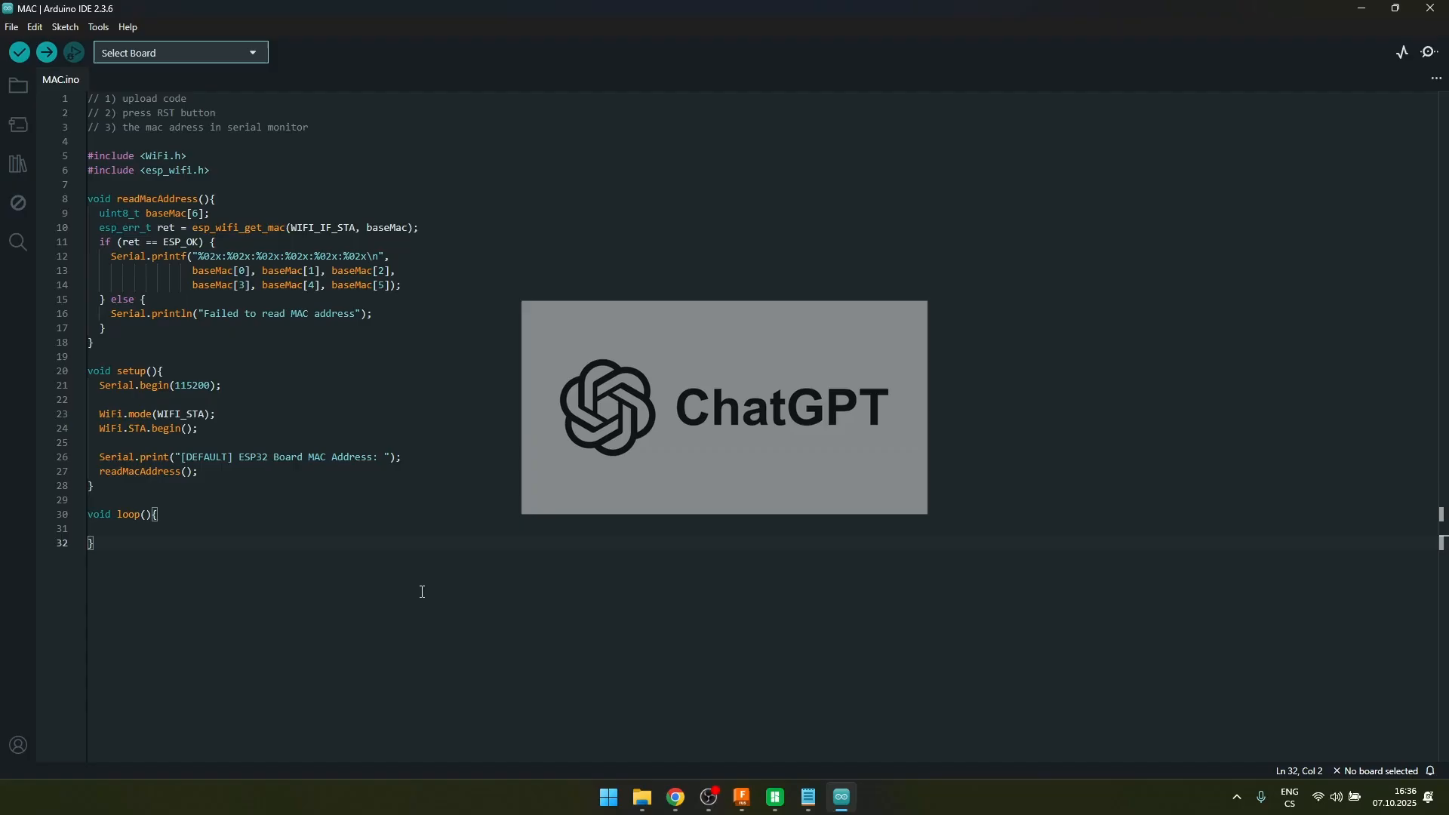
left_click(175, 53)
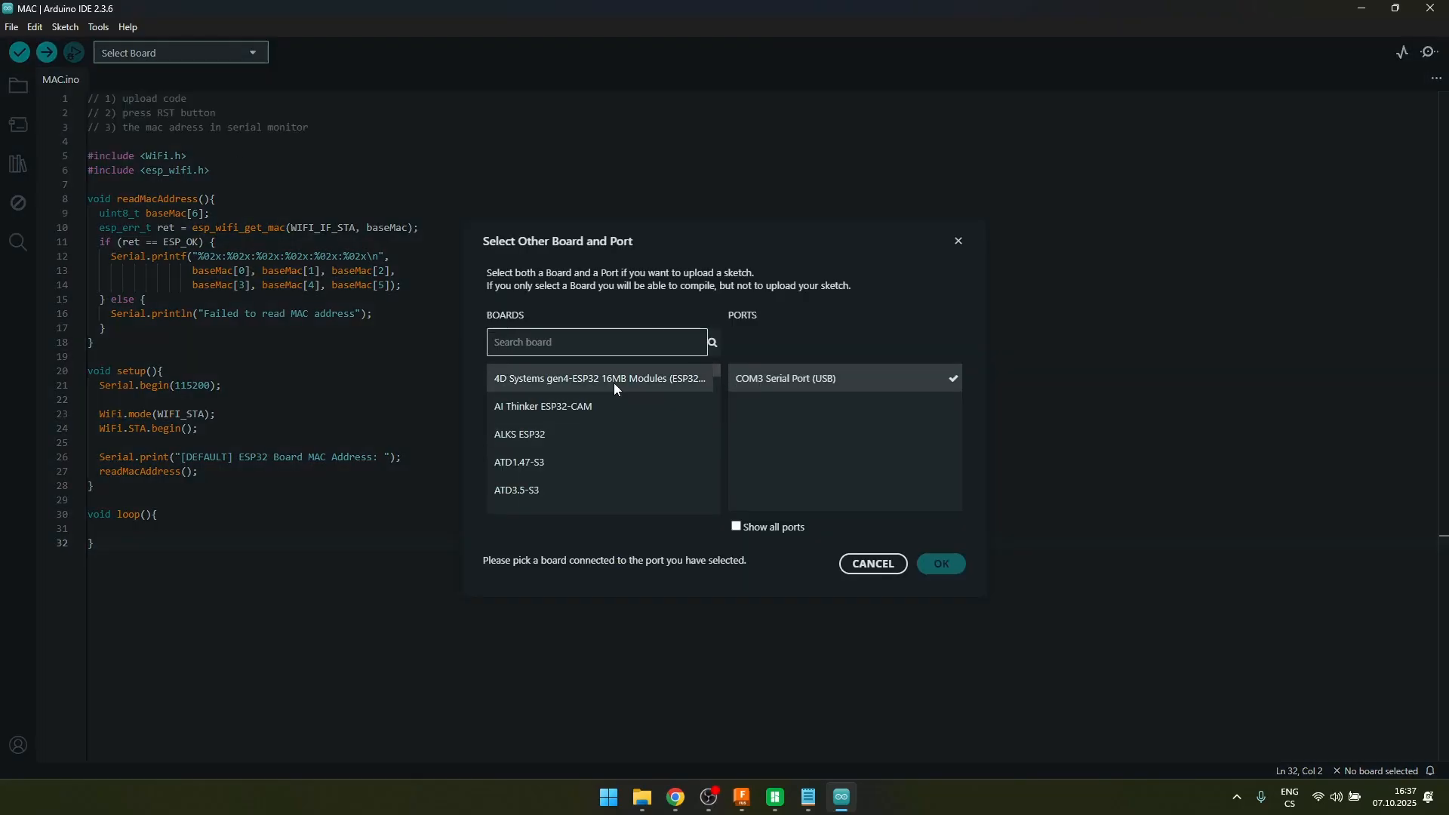